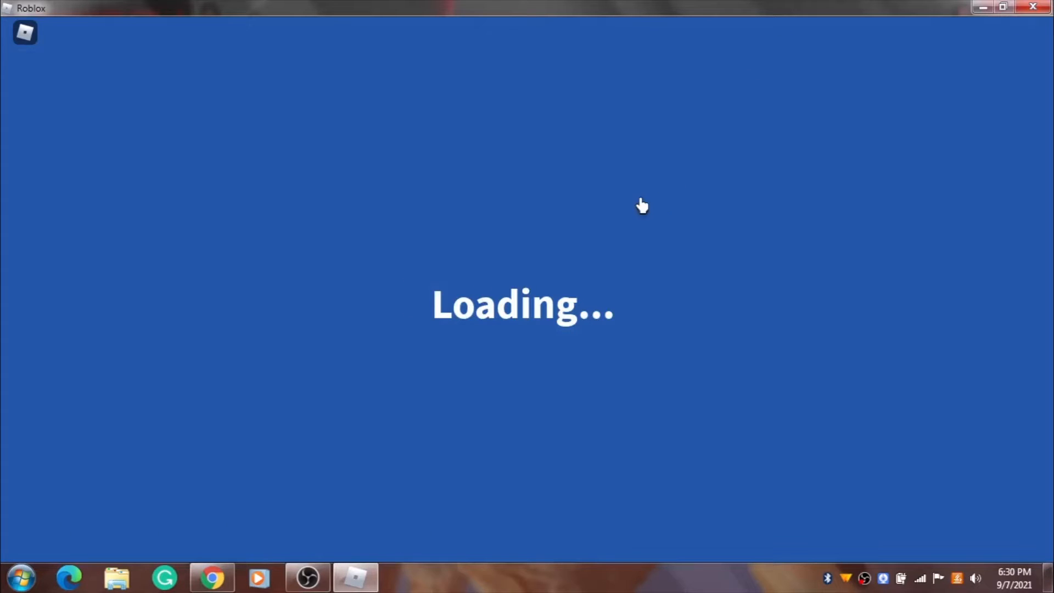
mouse_move(303, 270)
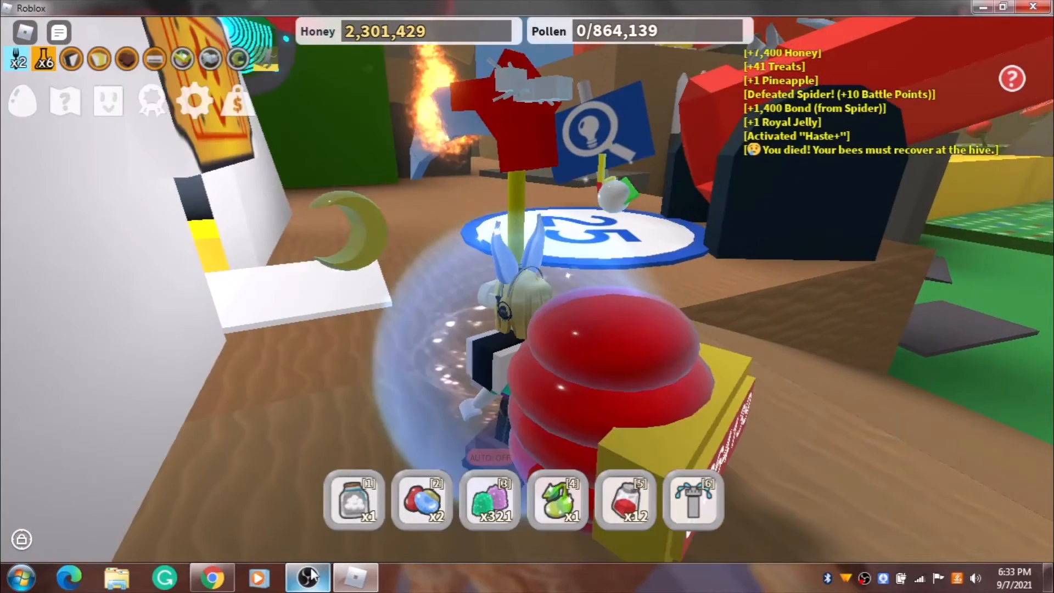
- Bring the OBS recorder window forward from the taskbar after respawning at the hive
left_click(307, 576)
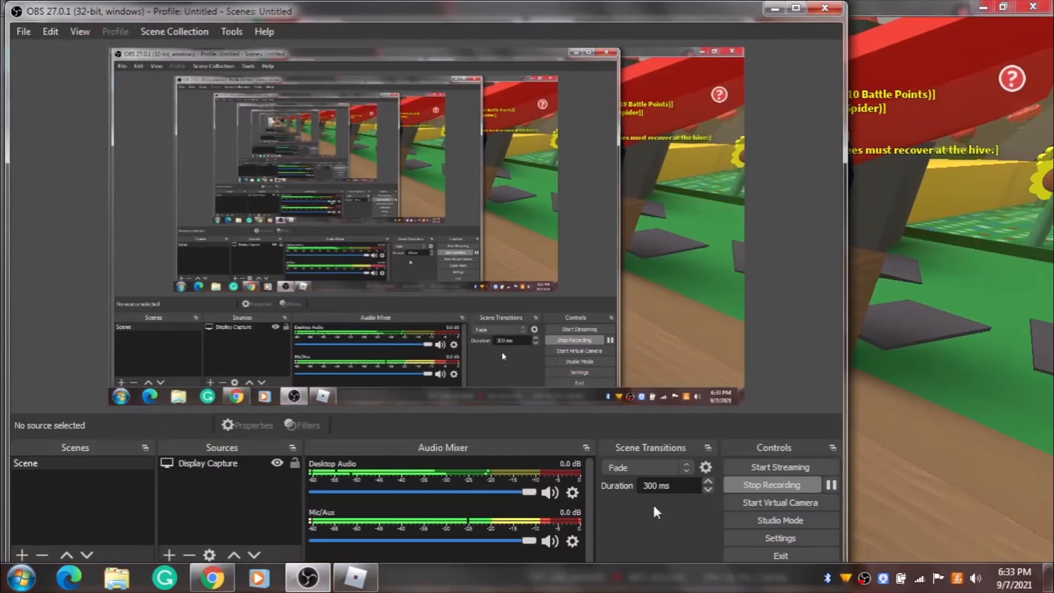